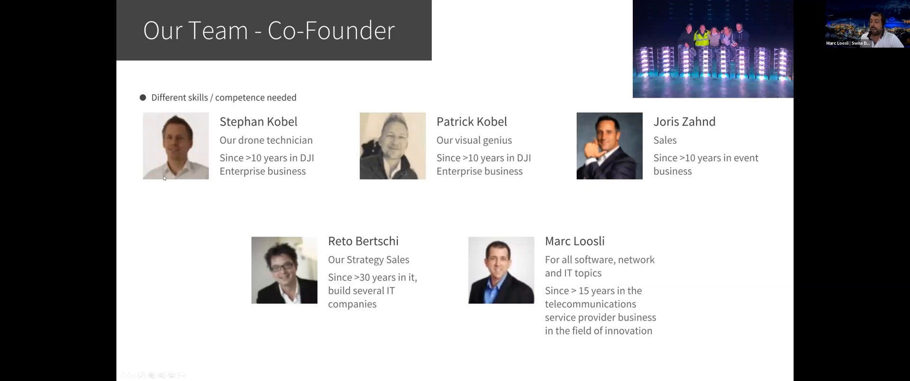
{"action": "mouse_move", "coordinate": [393, 140]}
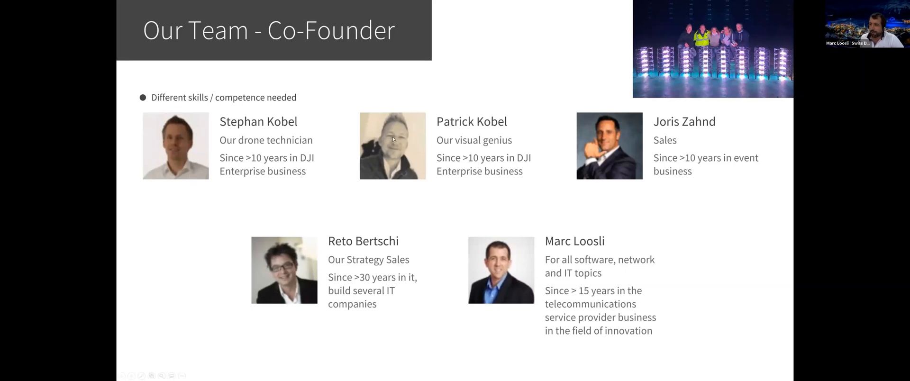
{"action": "mouse_move", "coordinate": [394, 155]}
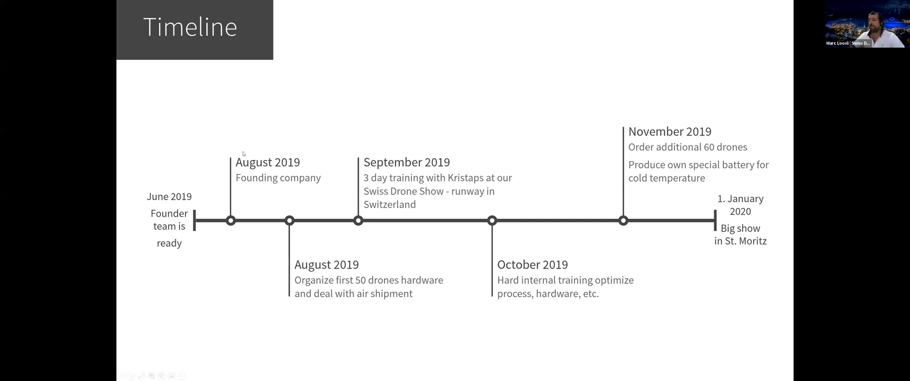
{"action": "mouse_move", "coordinate": [431, 183]}
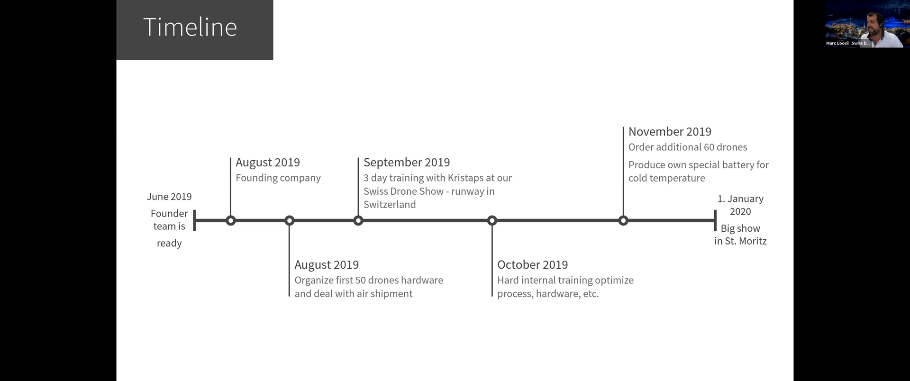
{"action": "mouse_move", "coordinate": [500, 247]}
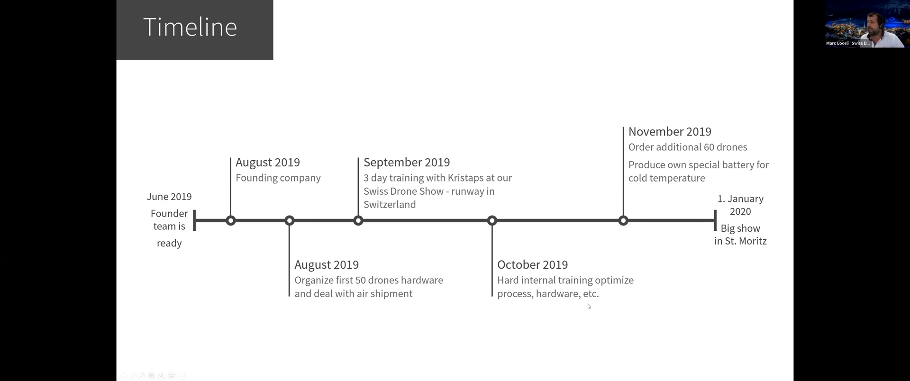
{"action": "mouse_move", "coordinate": [582, 273]}
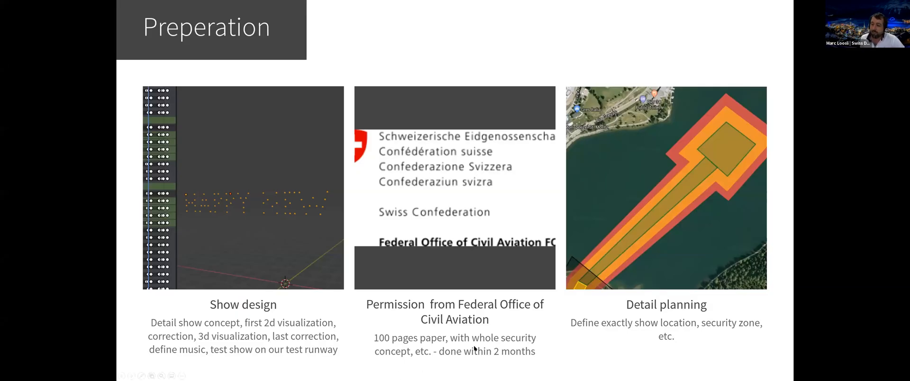
{"action": "mouse_move", "coordinate": [305, 282]}
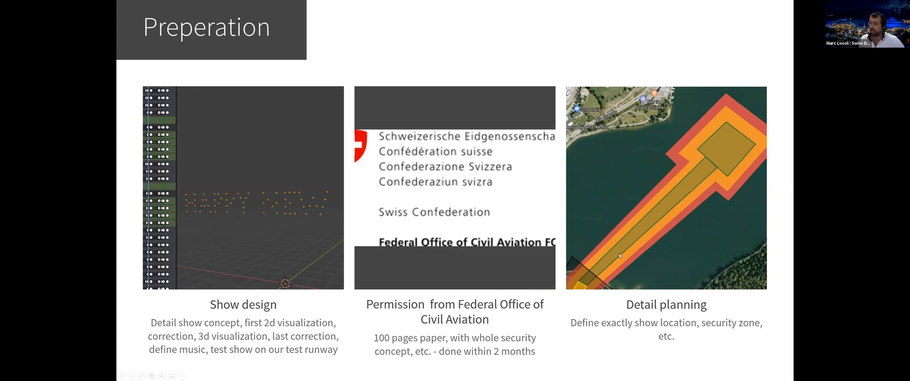
{"action": "mouse_move", "coordinate": [783, 77]}
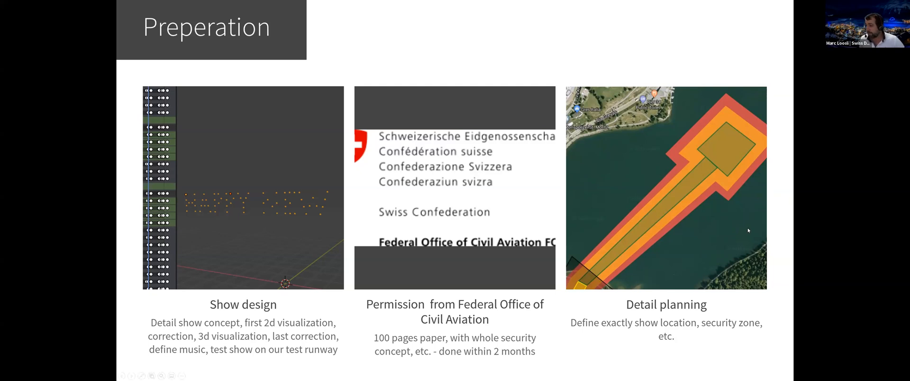
{"action": "mouse_move", "coordinate": [871, 188]}
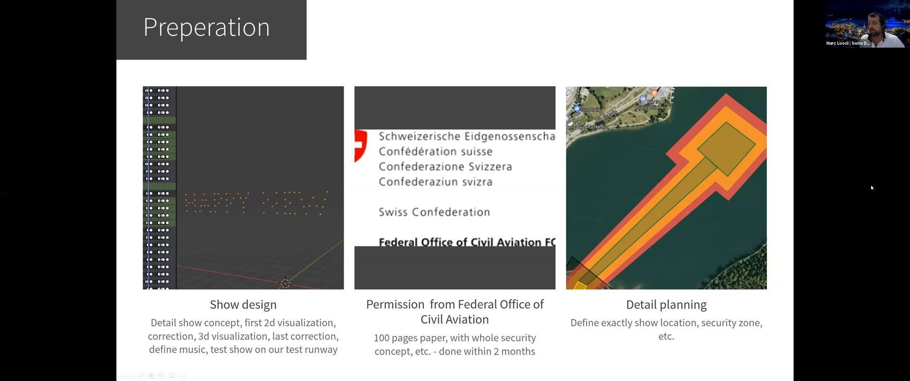
{"action": "mouse_move", "coordinate": [720, 239]}
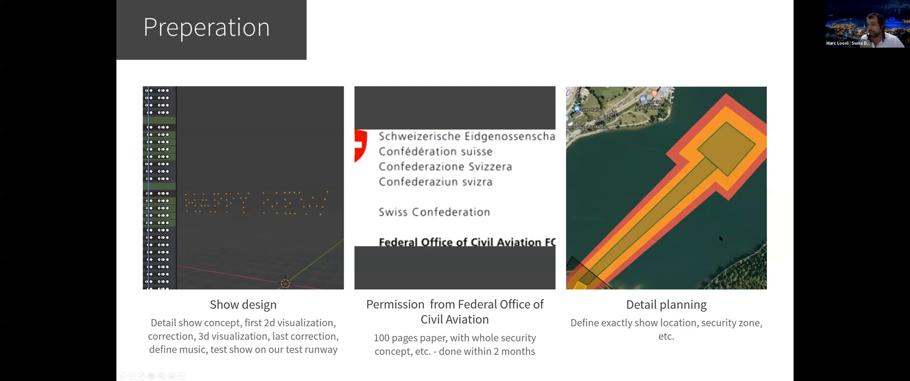
{"action": "mouse_move", "coordinate": [582, 286]}
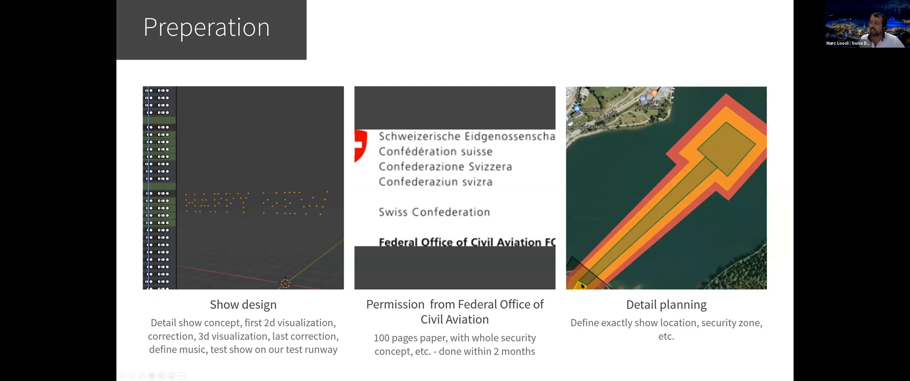
{"action": "mouse_move", "coordinate": [696, 180]}
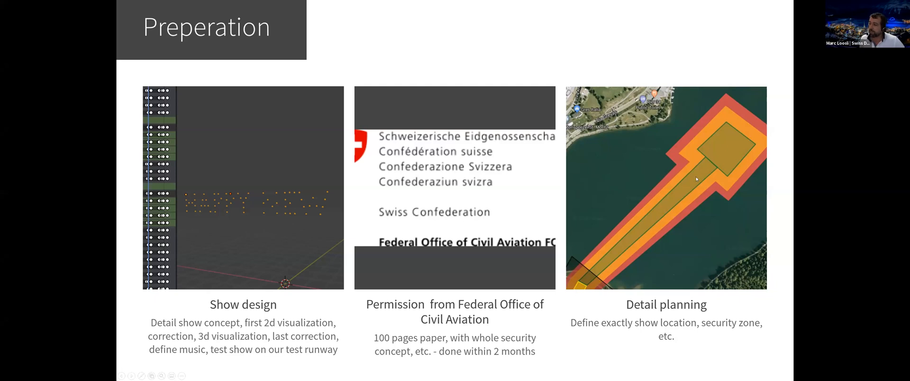
{"action": "mouse_move", "coordinate": [729, 151]}
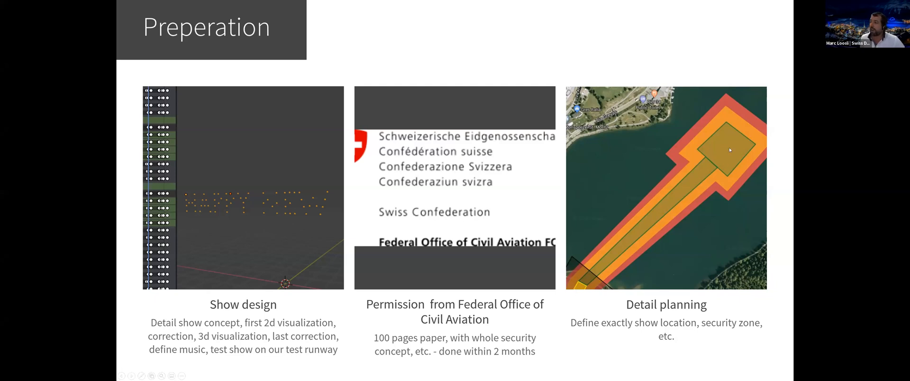
{"action": "mouse_move", "coordinate": [715, 163]}
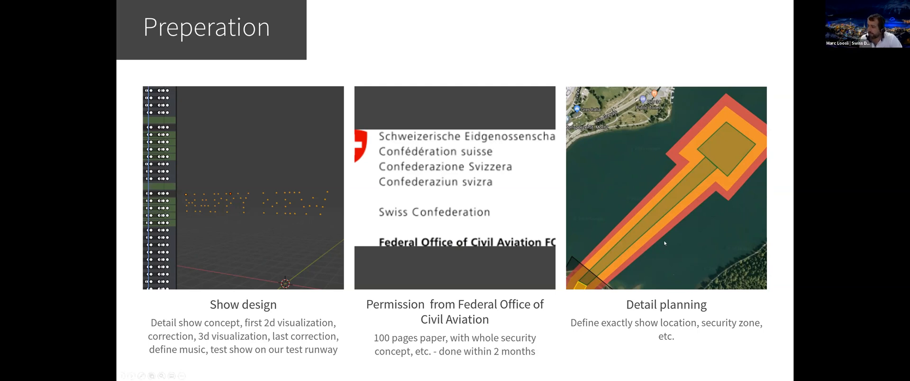
{"action": "mouse_move", "coordinate": [748, 156]}
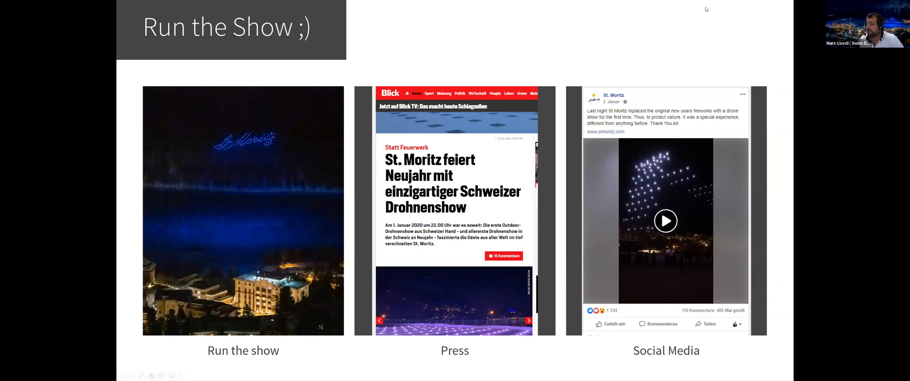
{"action": "mouse_move", "coordinate": [748, 65]}
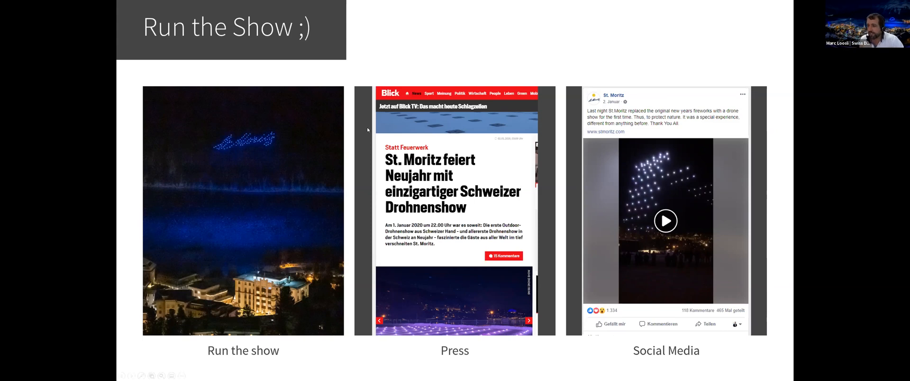
{"action": "mouse_move", "coordinate": [223, 155]}
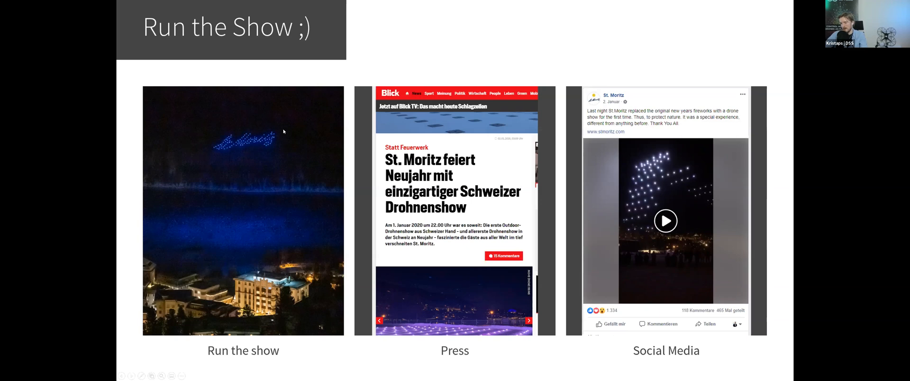
{"action": "mouse_move", "coordinate": [324, 271]}
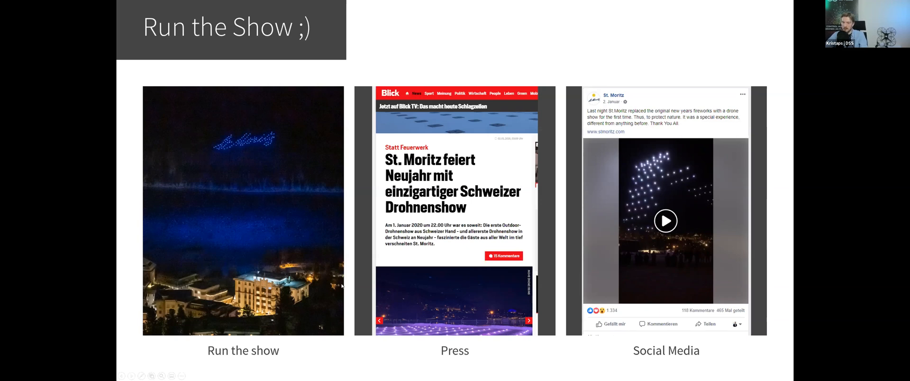
{"action": "mouse_move", "coordinate": [352, 259]}
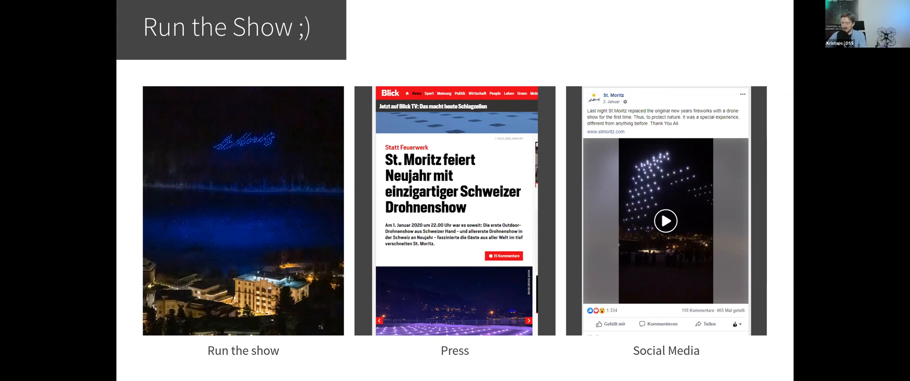
{"action": "mouse_move", "coordinate": [622, 144]}
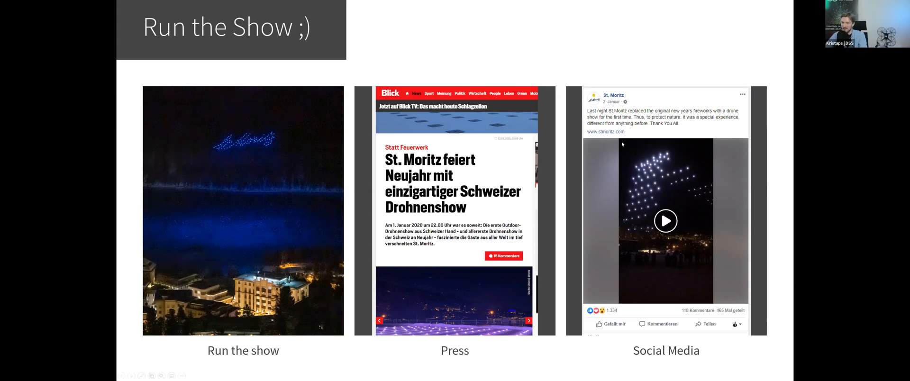
{"action": "mouse_move", "coordinate": [737, 248]}
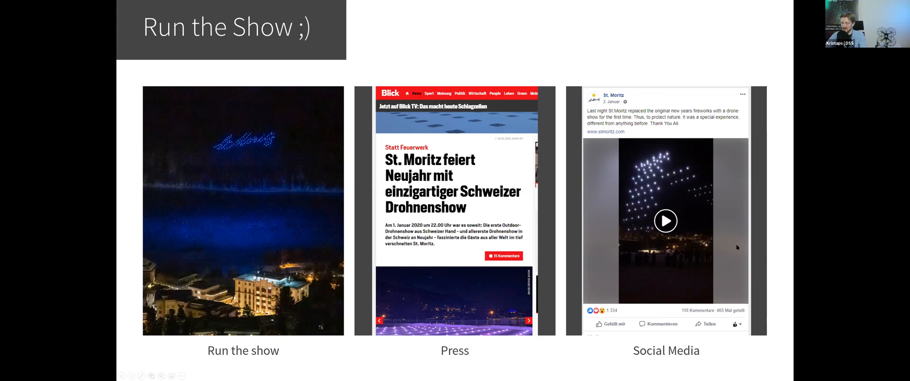